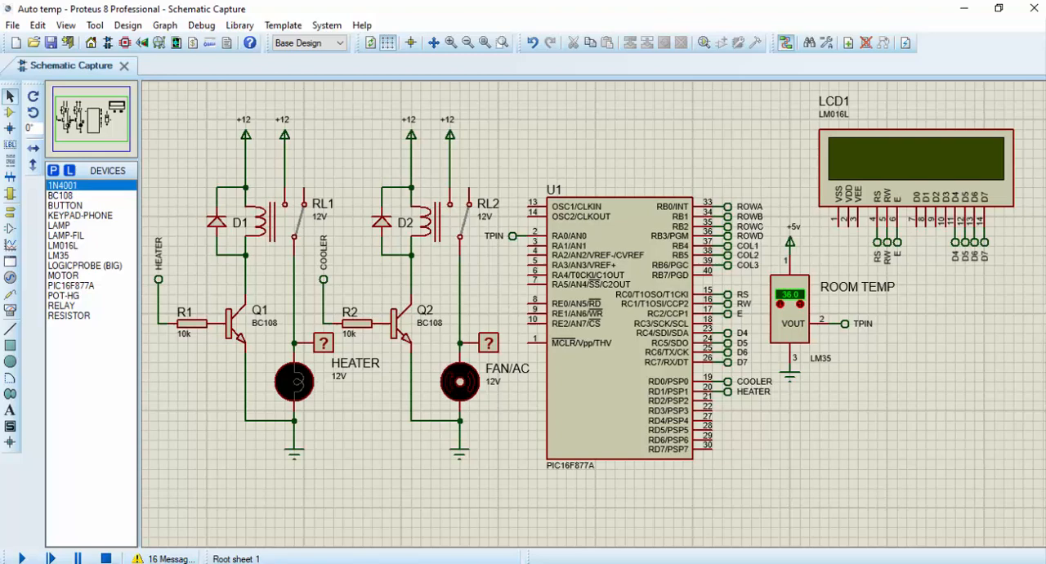
Start the simulation so the LCD prompts for a PIN.
{"action": "left_click", "coordinate": [20, 556]}
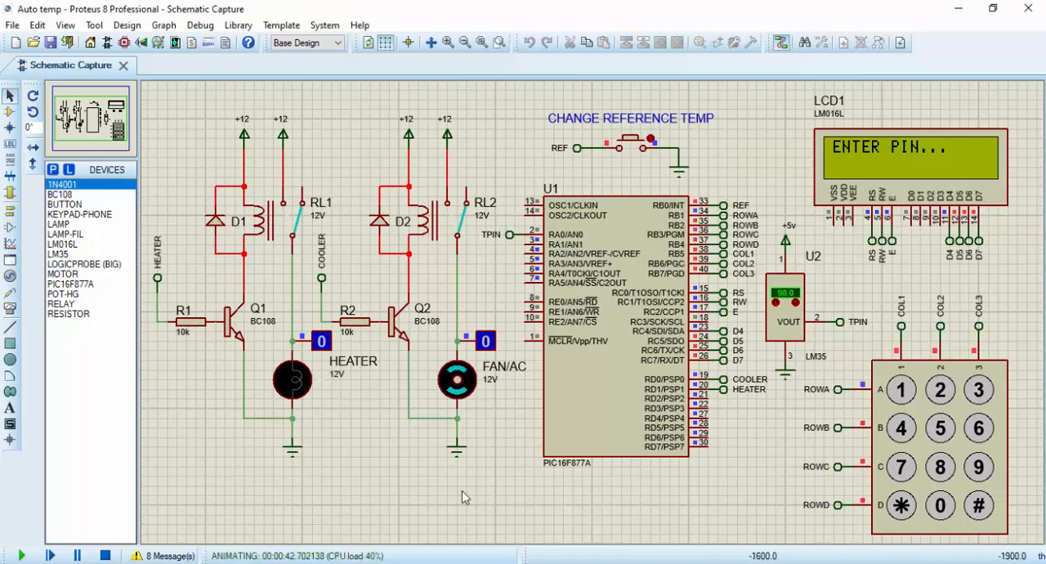
{"action": "mouse_move", "coordinate": [607, 492]}
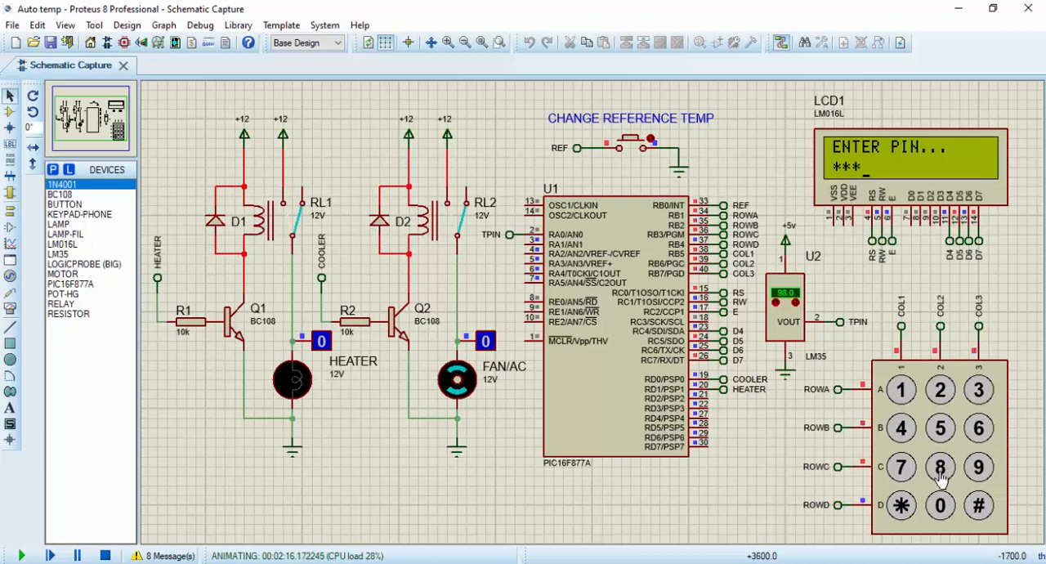
Enter a PIN digit on the simulated keypad, shown masked on the LCD.
{"action": "left_click", "coordinate": [940, 467]}
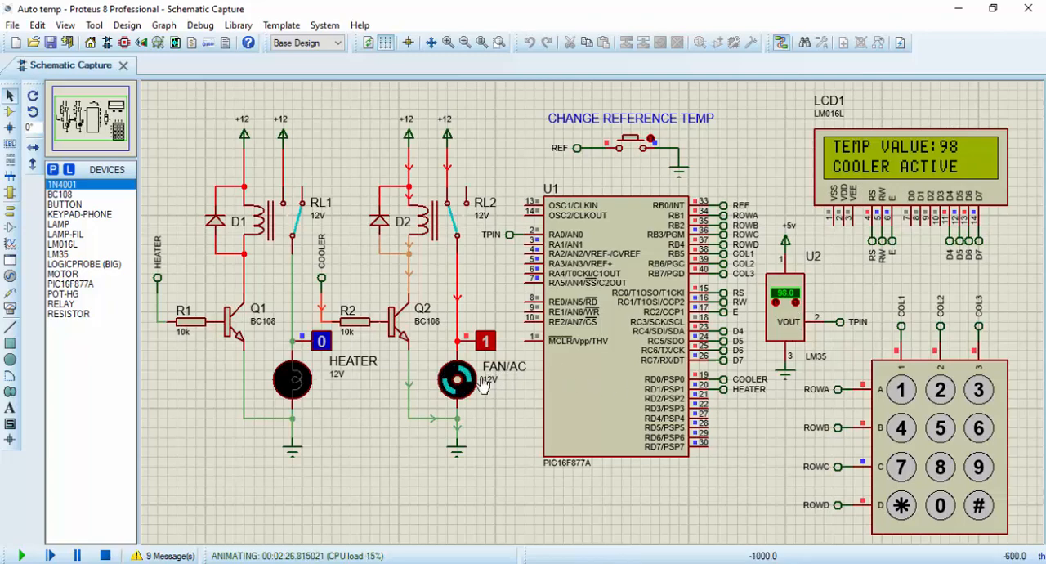
{"action": "mouse_move", "coordinate": [619, 209]}
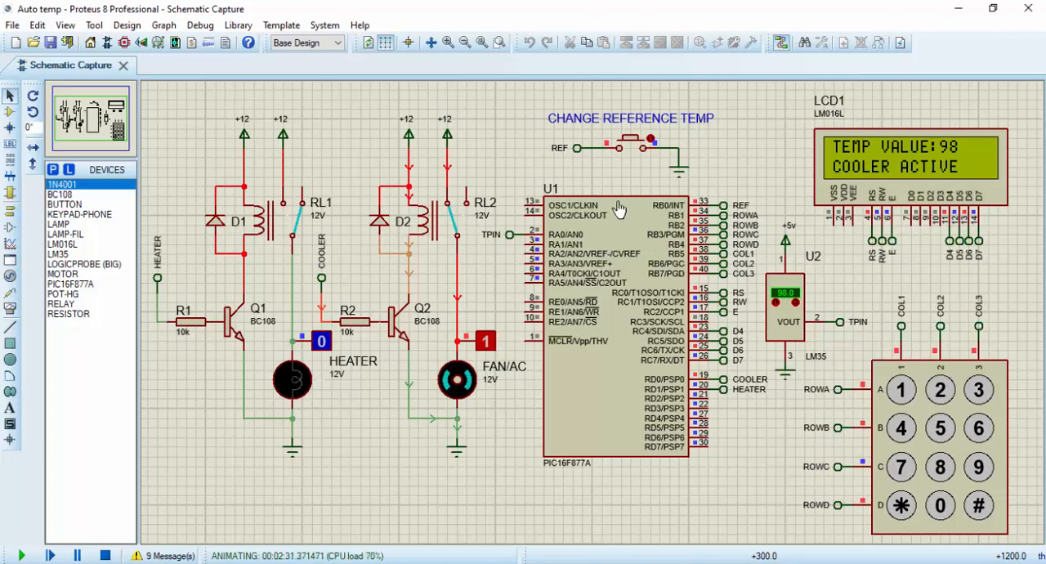
{"action": "mouse_move", "coordinate": [440, 343]}
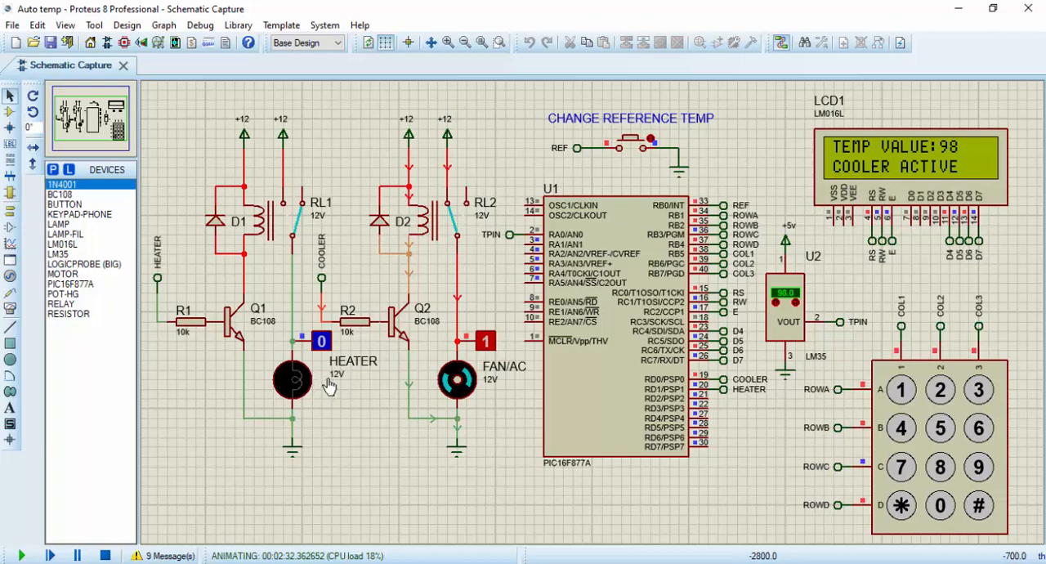
{"action": "mouse_move", "coordinate": [466, 384]}
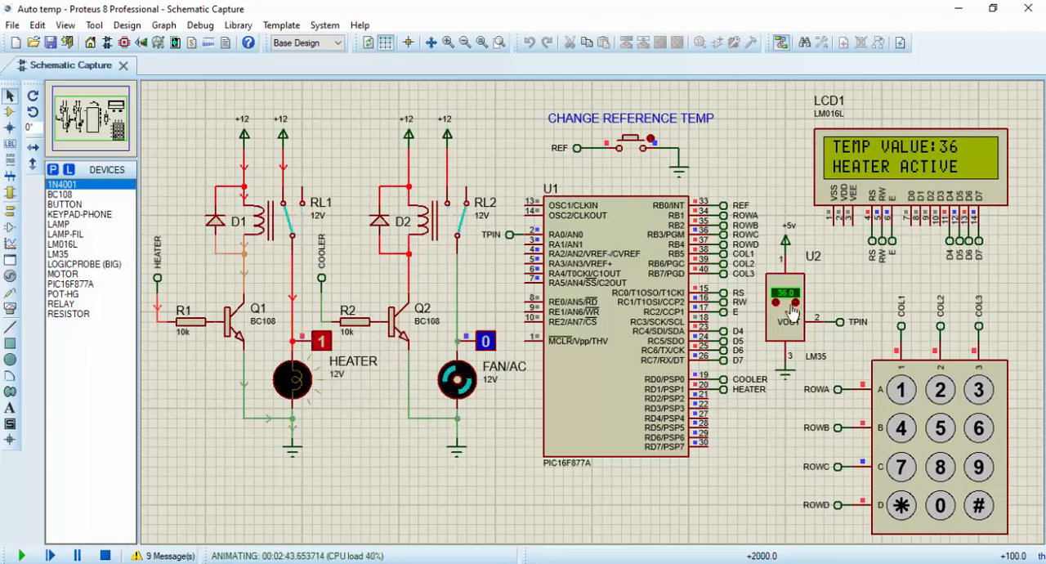
{"action": "mouse_move", "coordinate": [778, 322]}
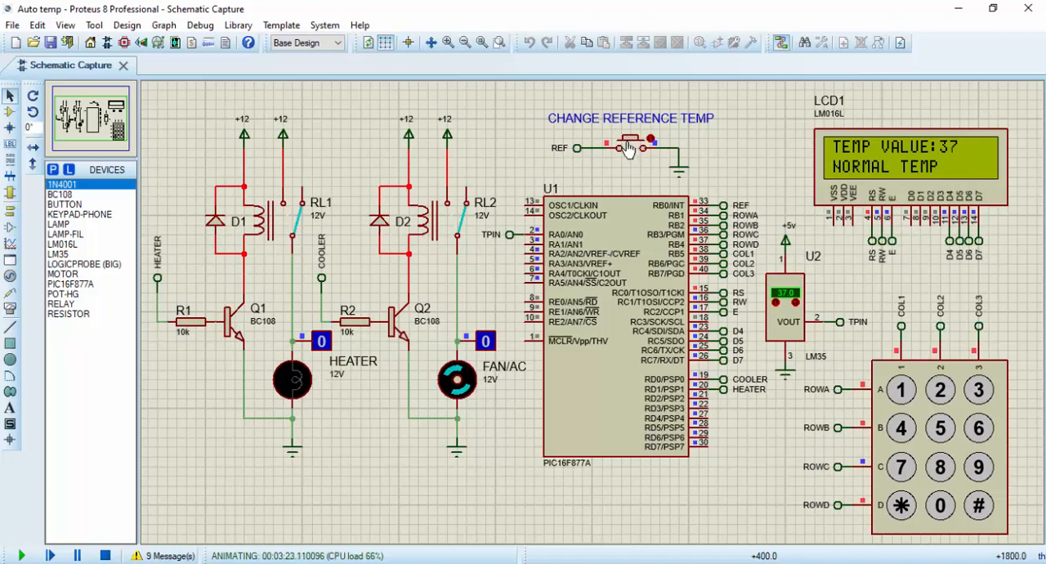
Request a new reference temperature with the CHANGE REFERENCE TEMP button and enter 50.
{"action": "left_click", "coordinate": [627, 145]}
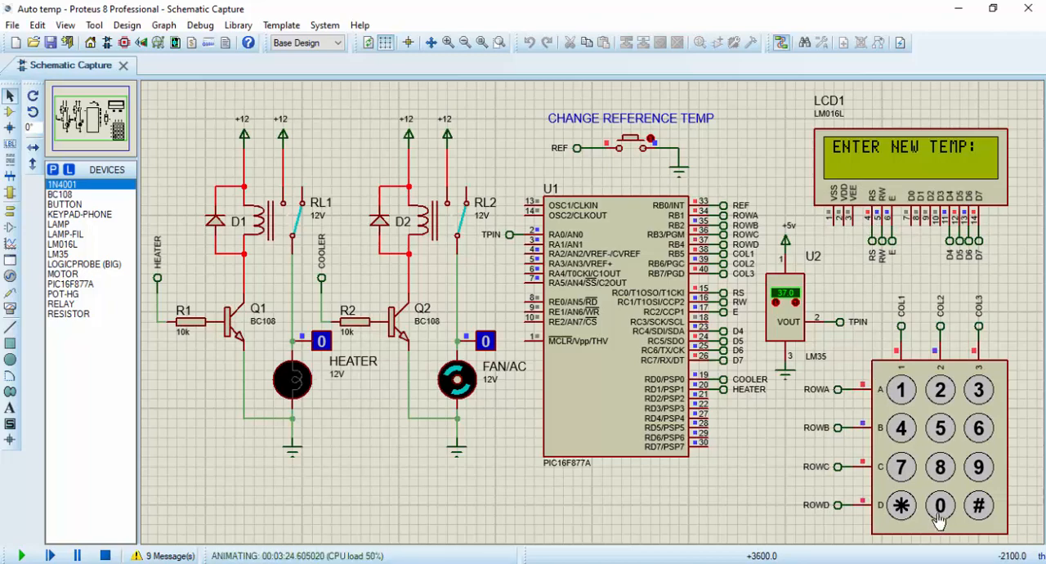
{"action": "left_click", "coordinate": [939, 505]}
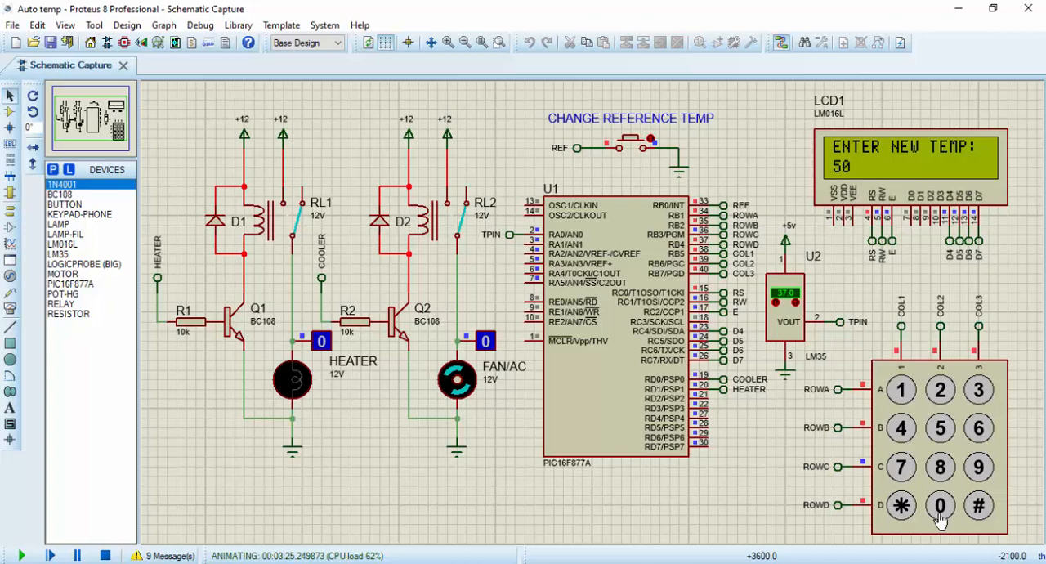